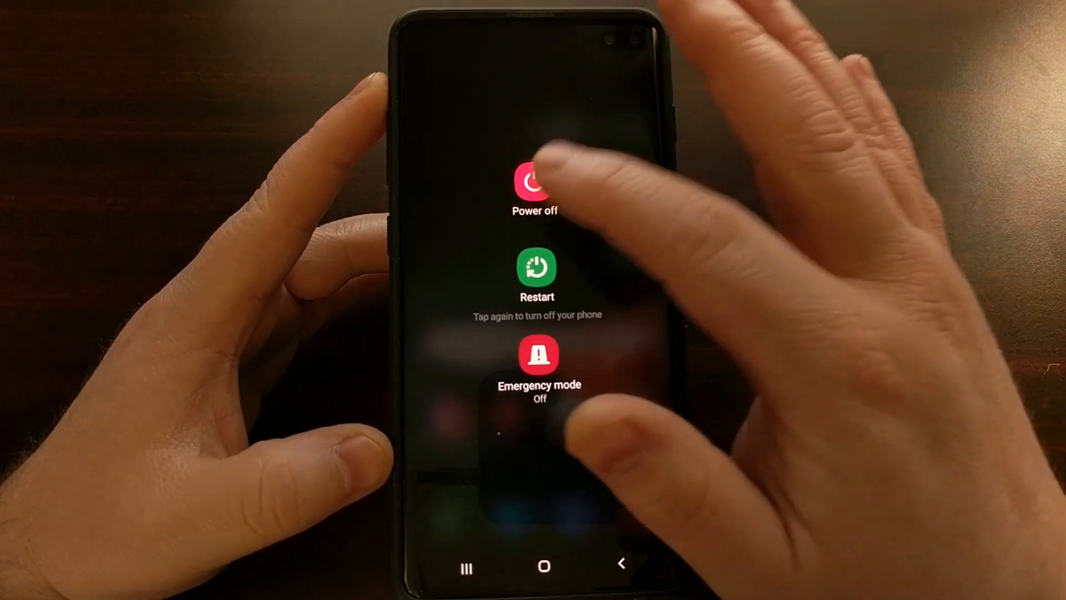
# - Power off the Galaxy S10+ from the One UI power menu
pyautogui.click(534, 187)
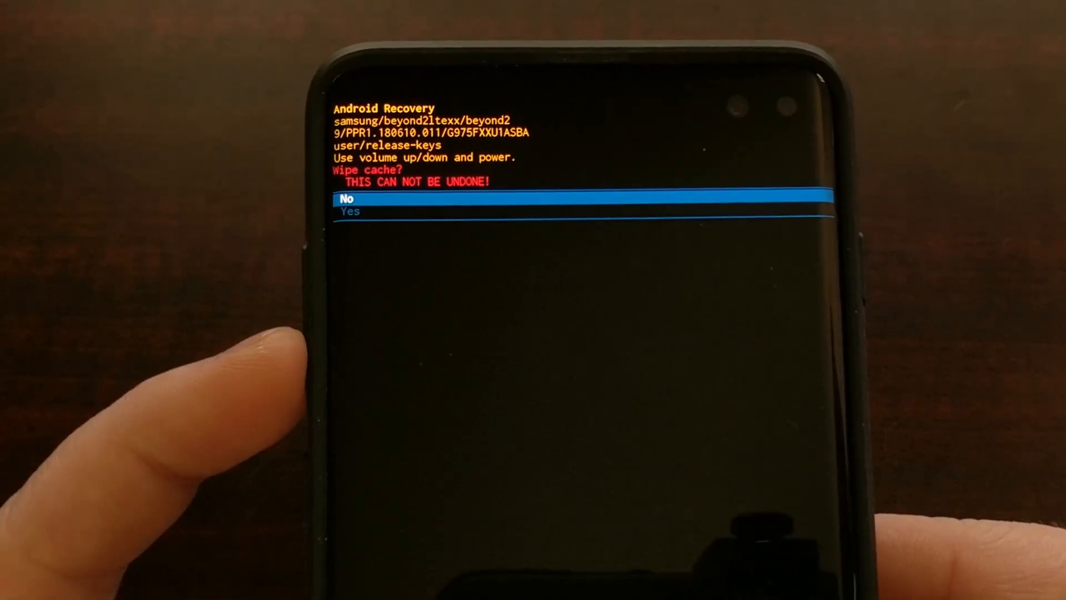
# - Highlight Yes on the wipe cache partition confirmation with Volume Down
pyautogui.press('VolumeDown')
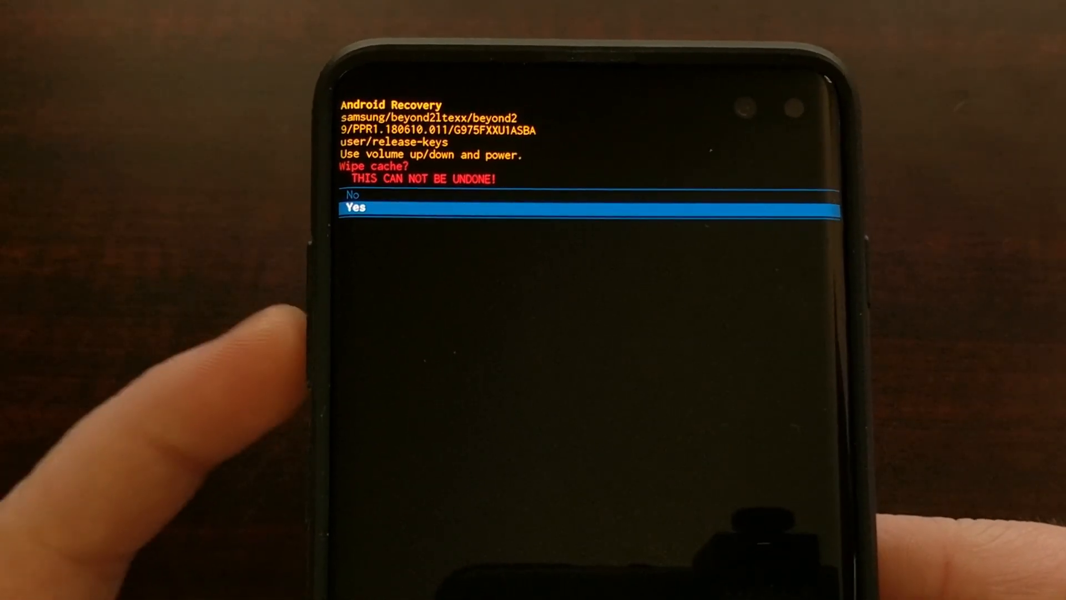